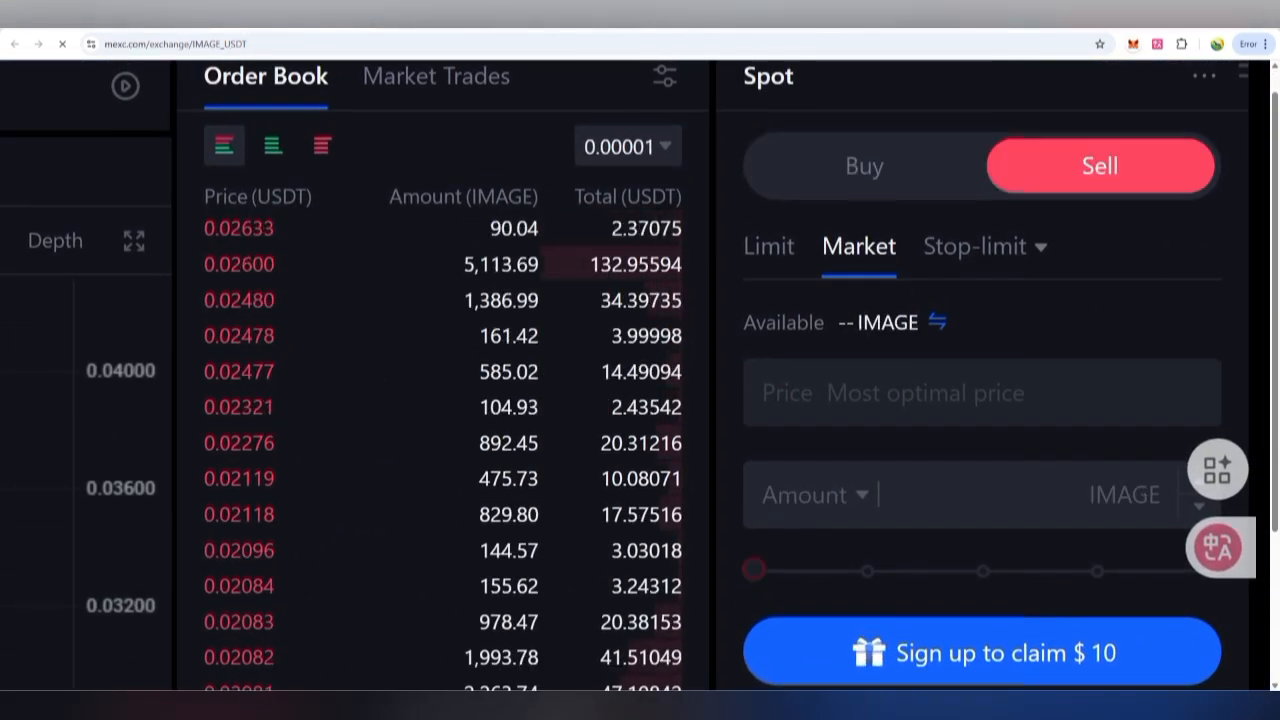
- Enter the prompt 'girl pic with a red car'
click(863, 165)
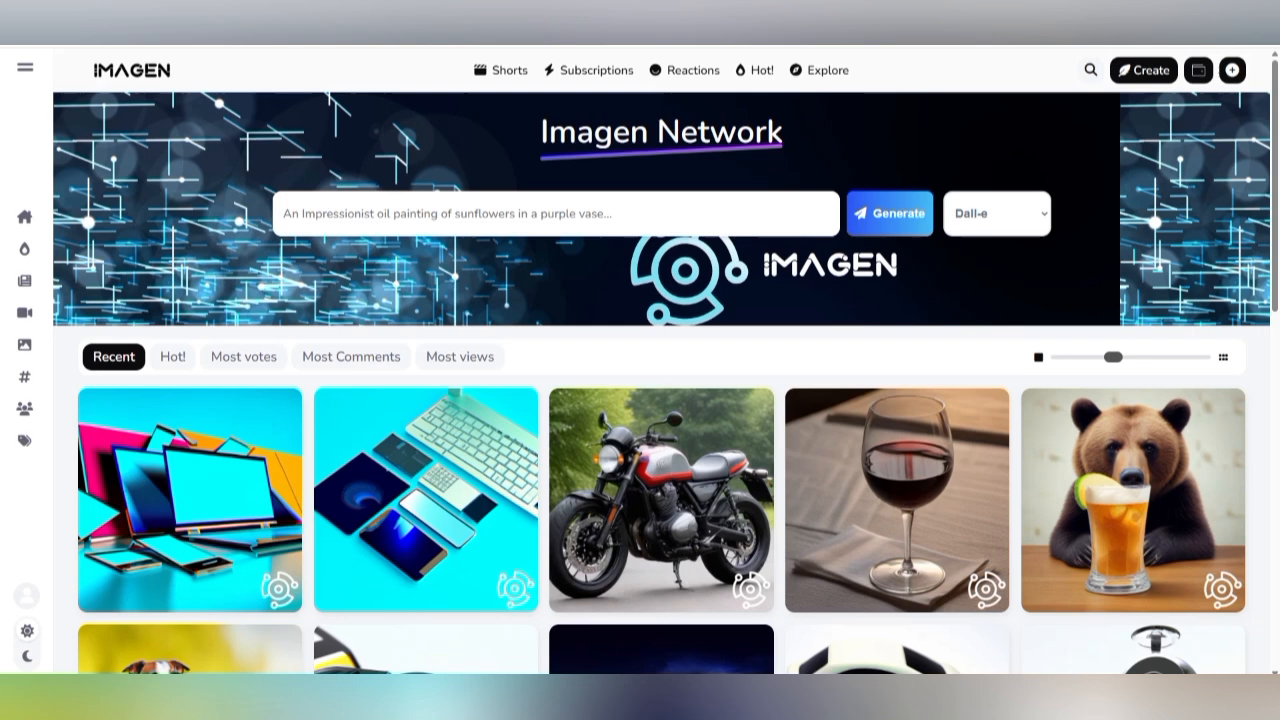
text(girl pic)
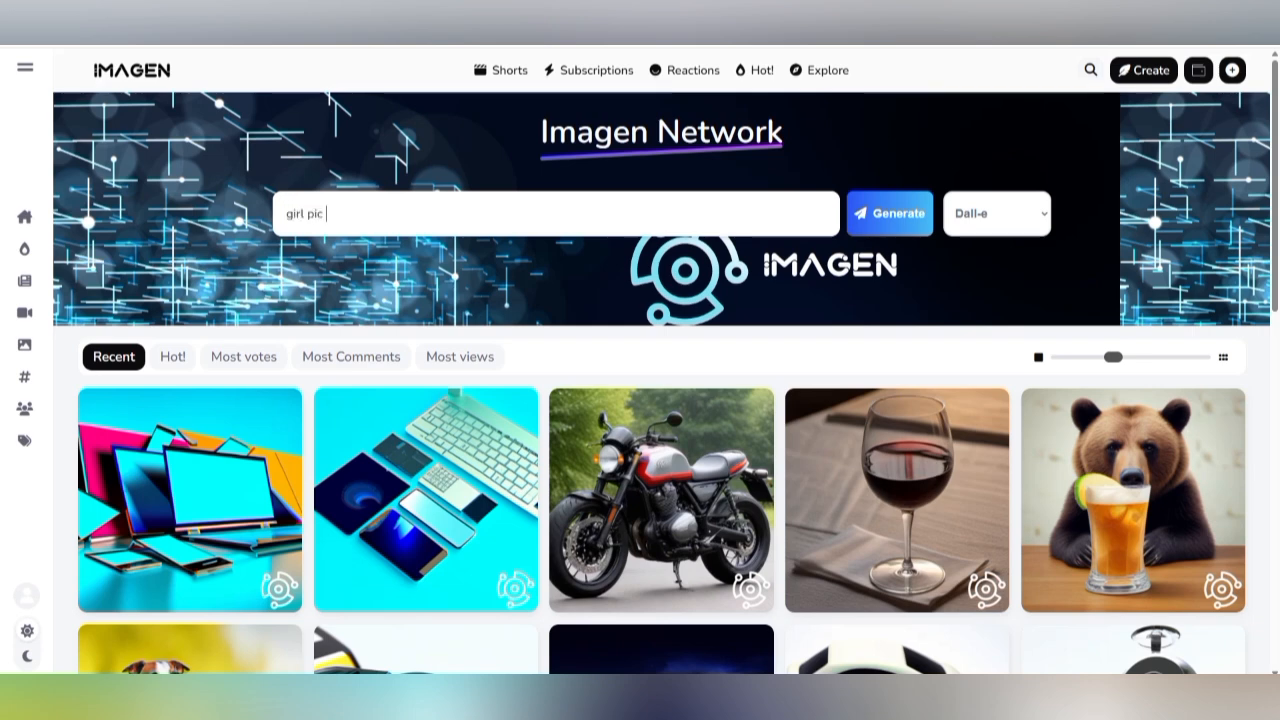
text(with)
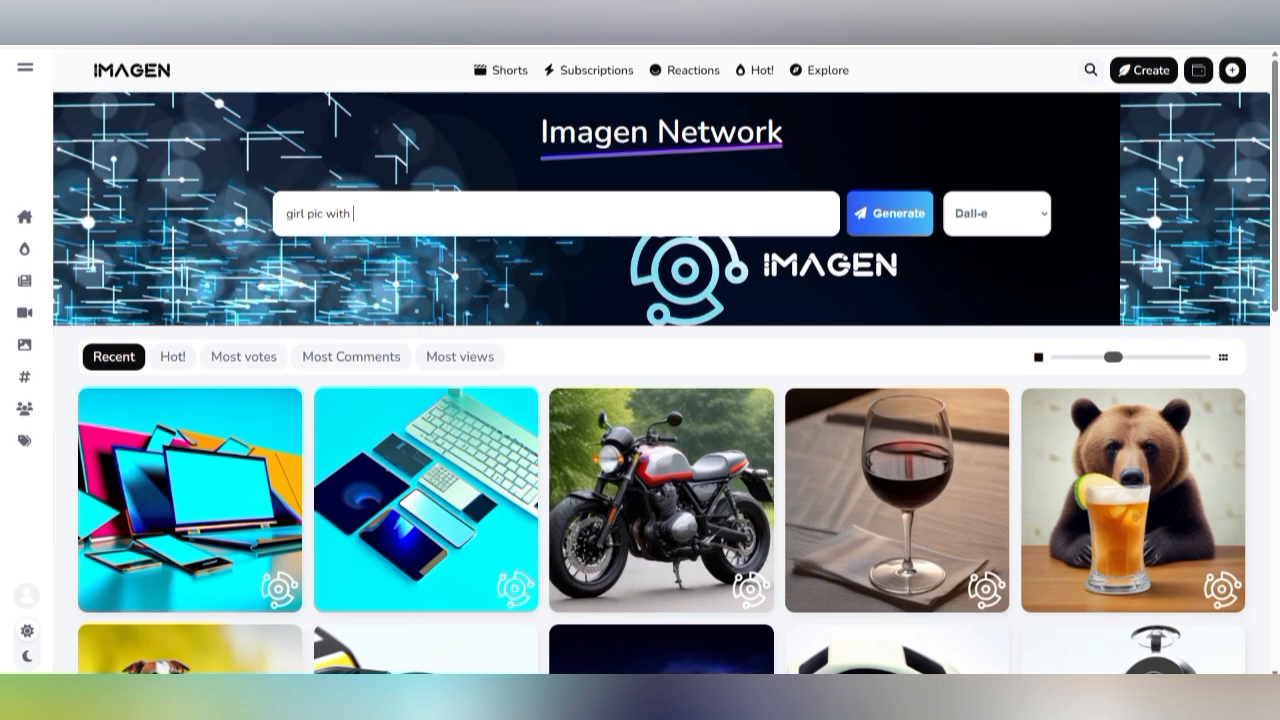
text(a red)
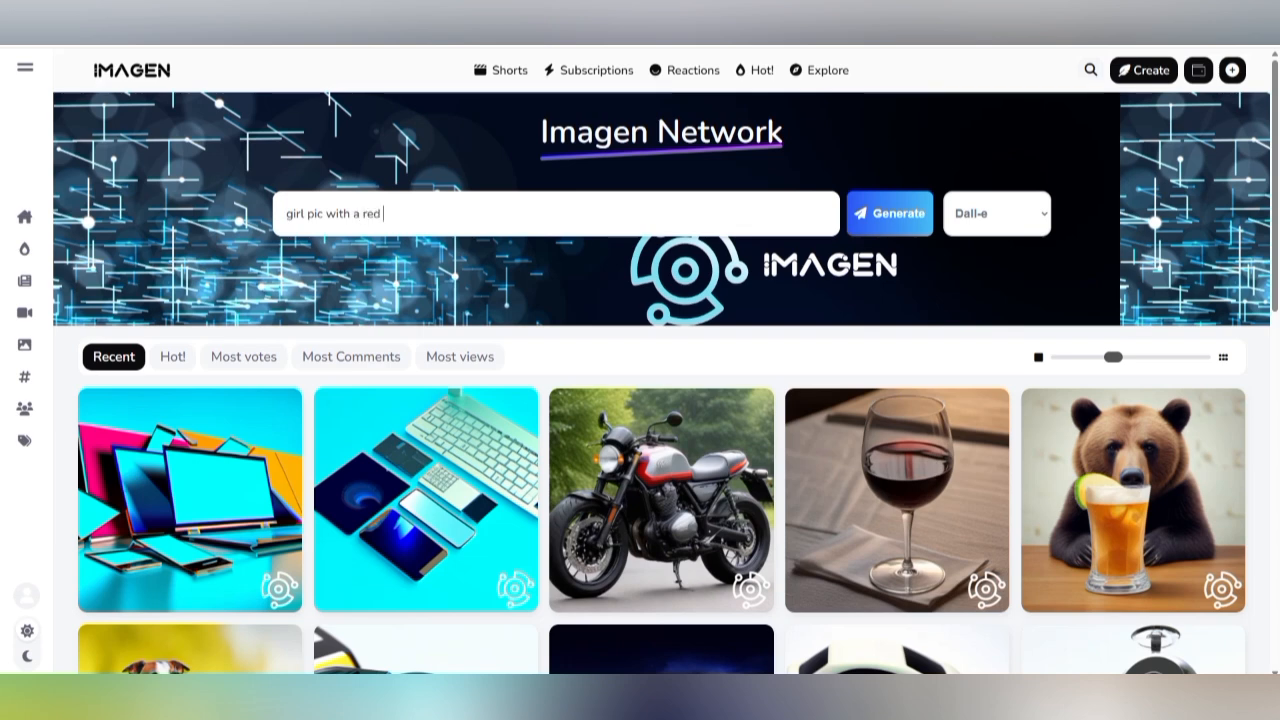
text(car)
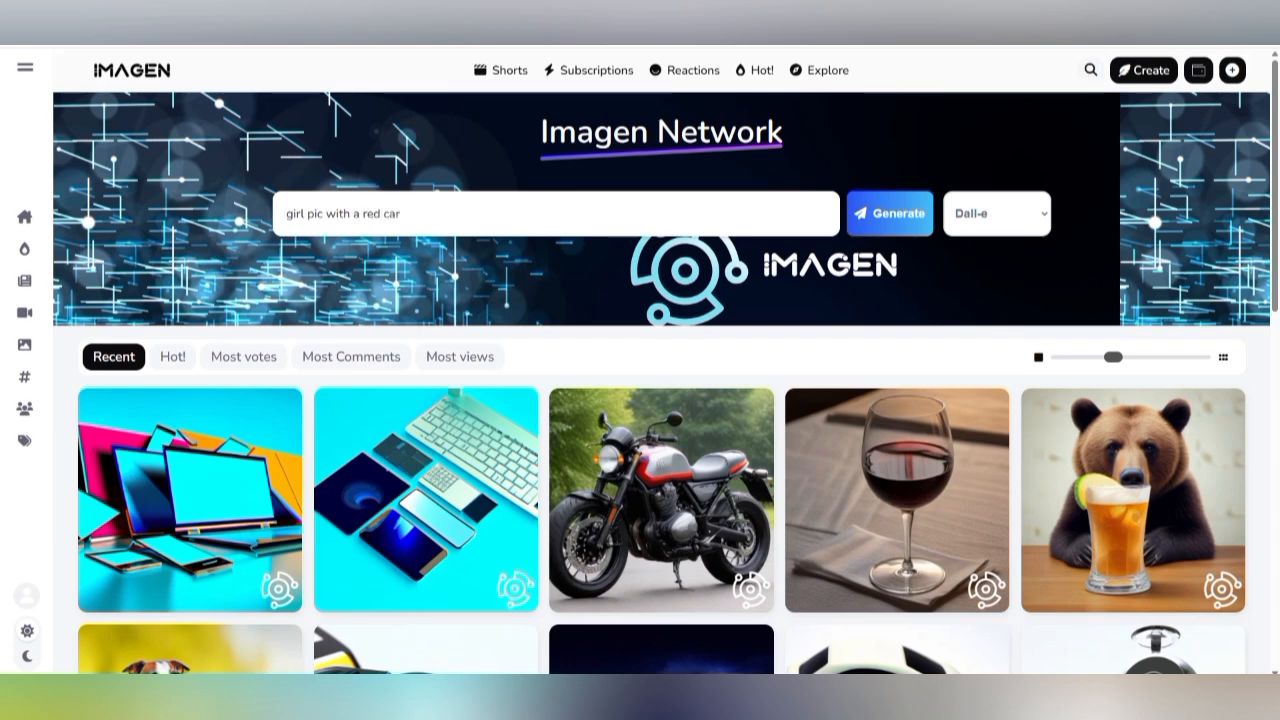
- Generate the image with the Stability AI model selected
click(995, 213)
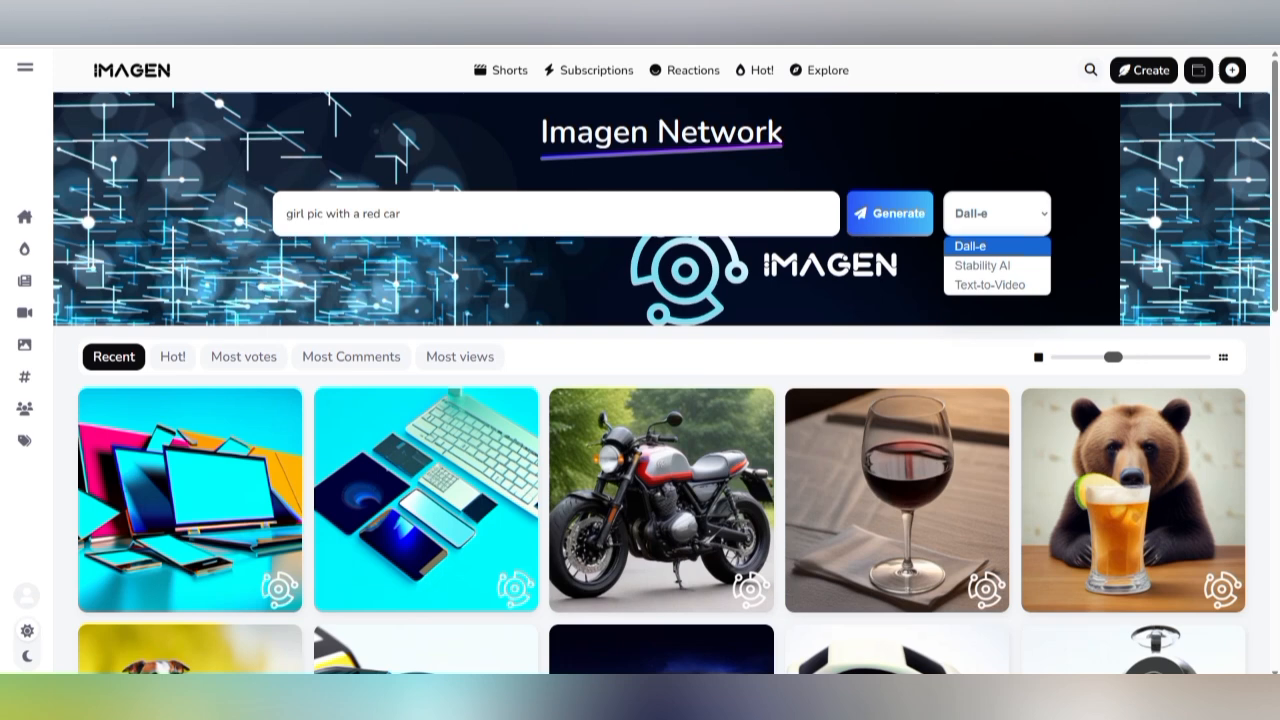
click(981, 265)
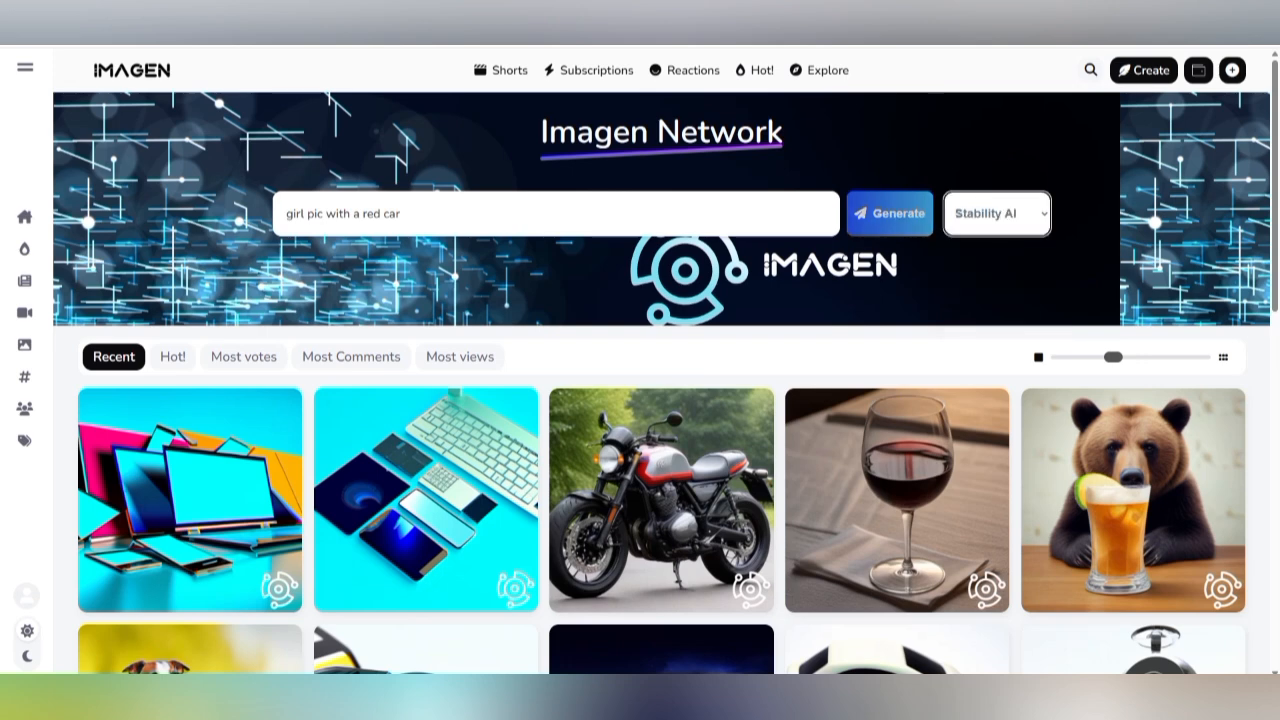
click(889, 213)
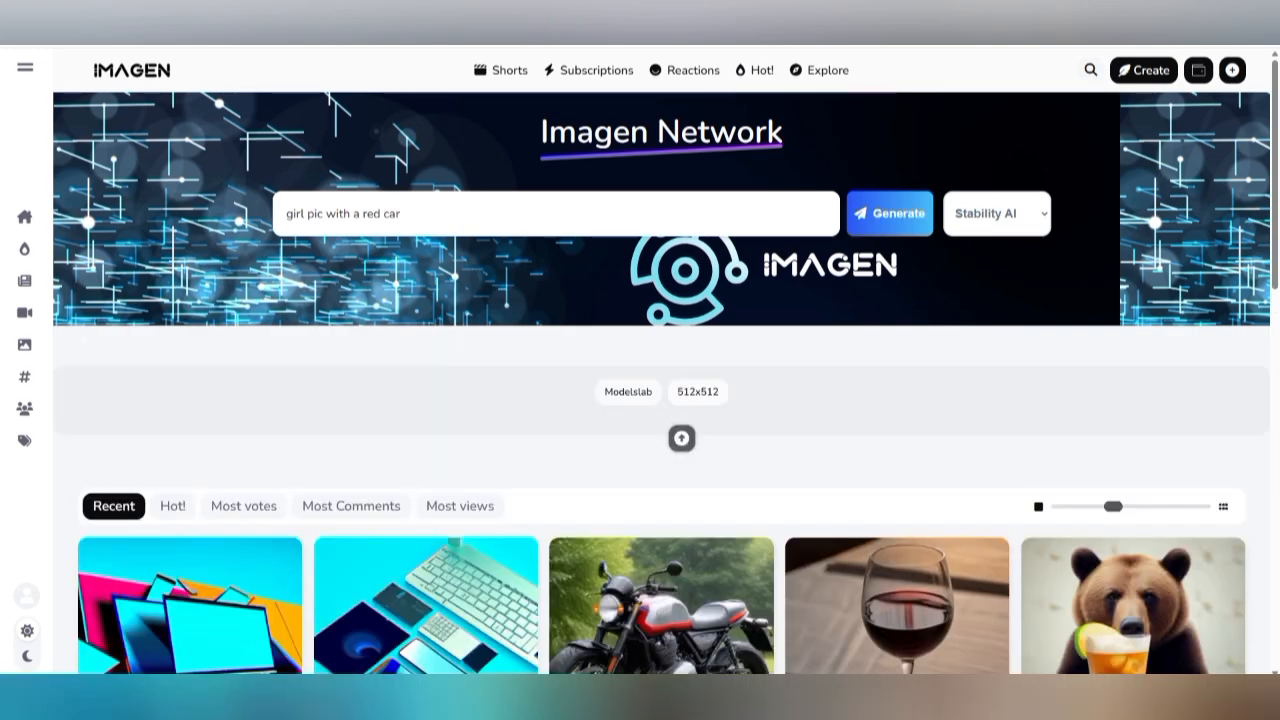
click(888, 213)
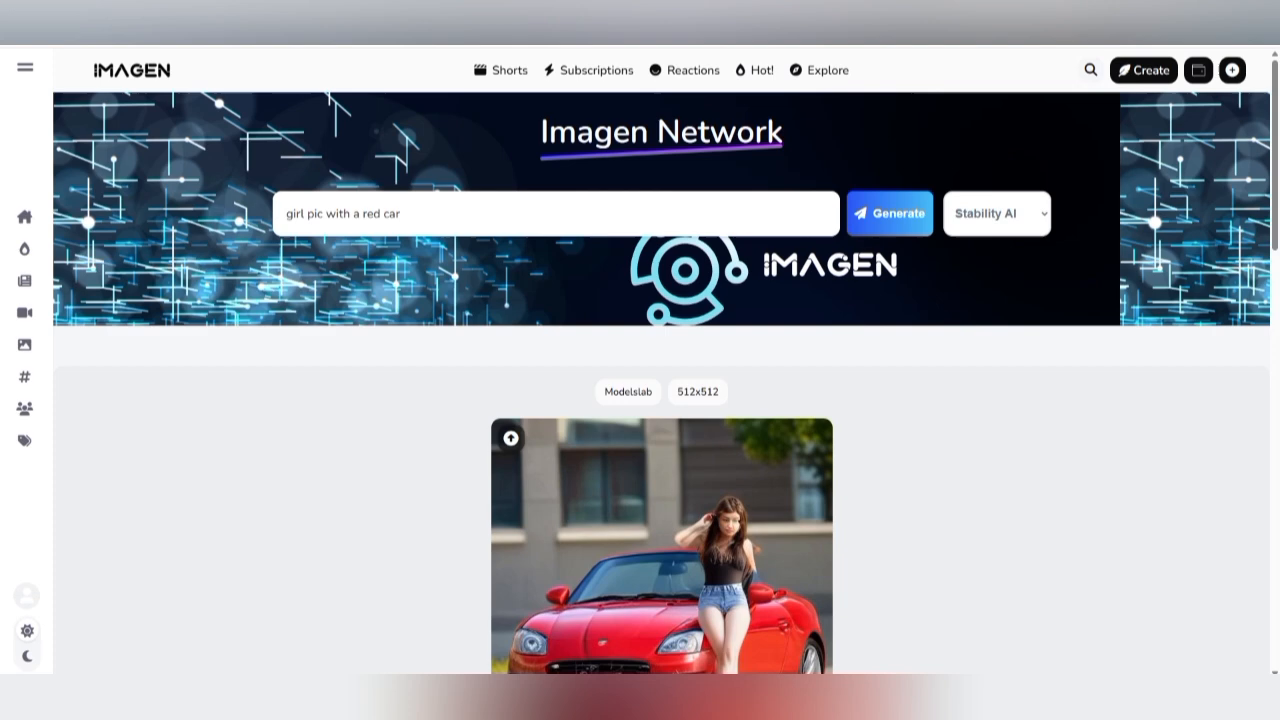
- Scroll through the Recent gallery to the footer's Telegram, X and Discord icons
scroll(down, 3)
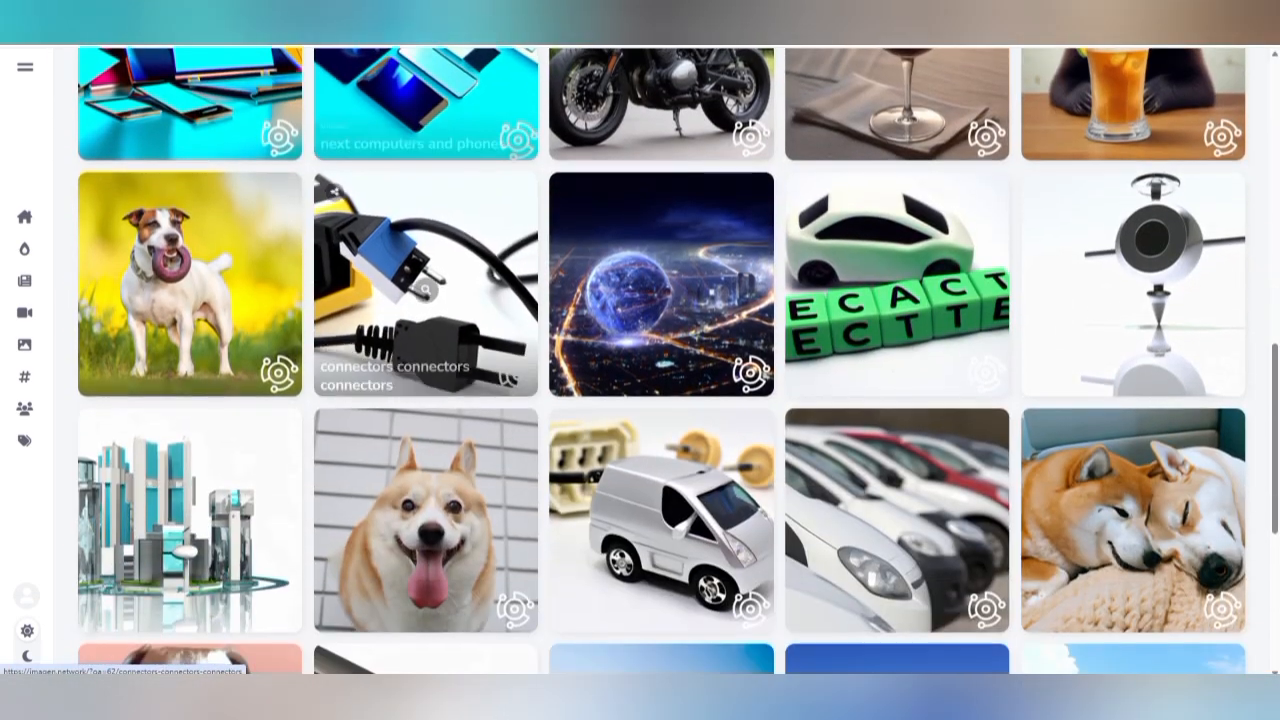
scroll(down, 3)
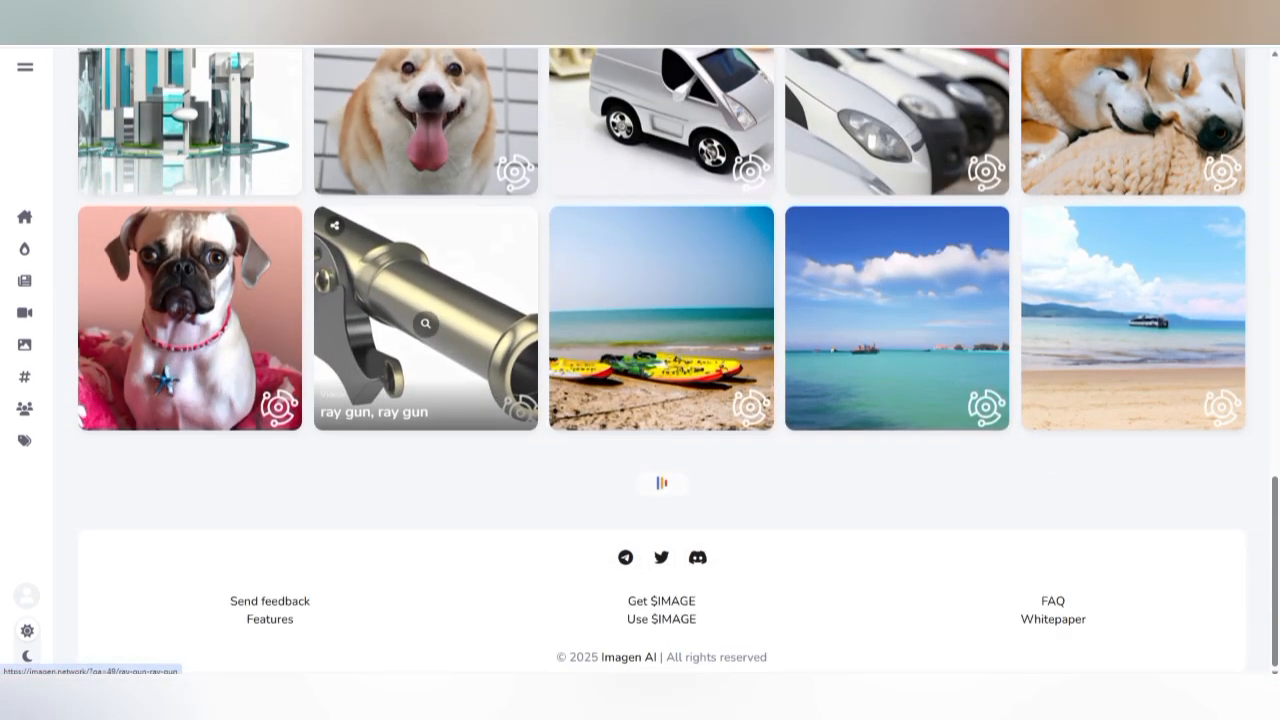
scroll(up, 3)
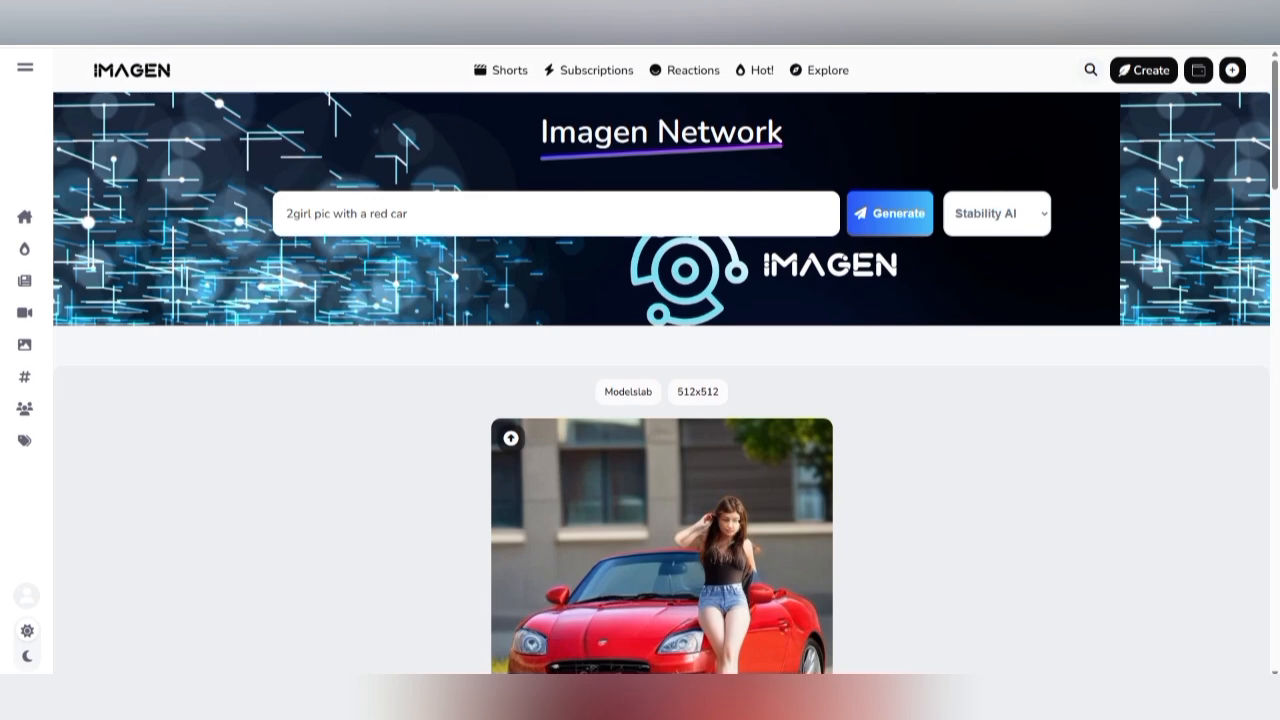
- Generate a new Stability AI image for '2girl pic with a red car'
click(889, 213)
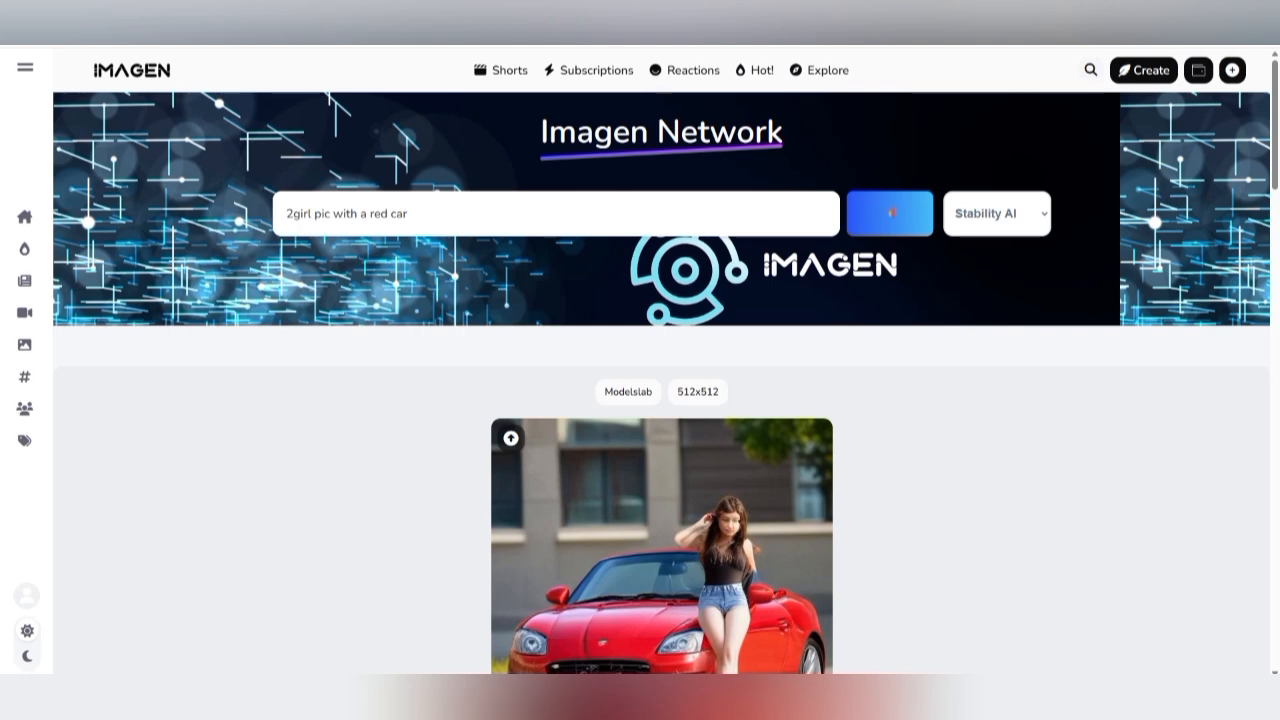
scroll(down, 3)
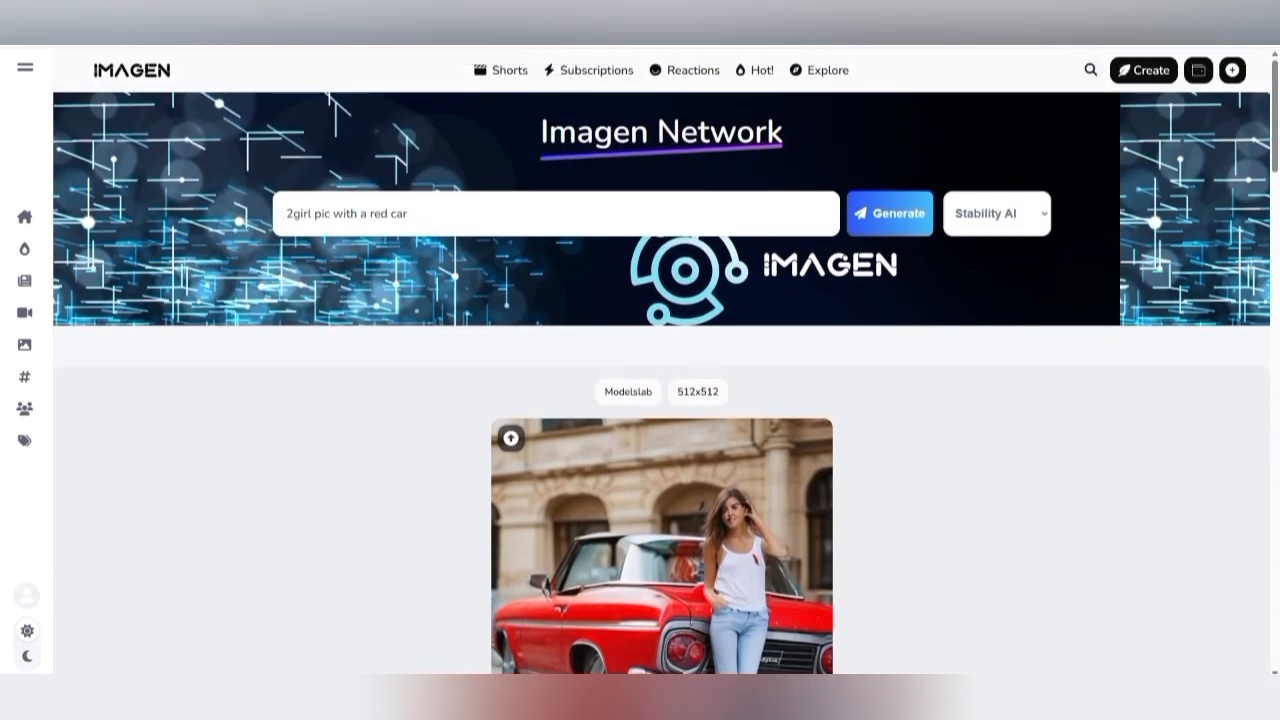
scroll(down, 3)
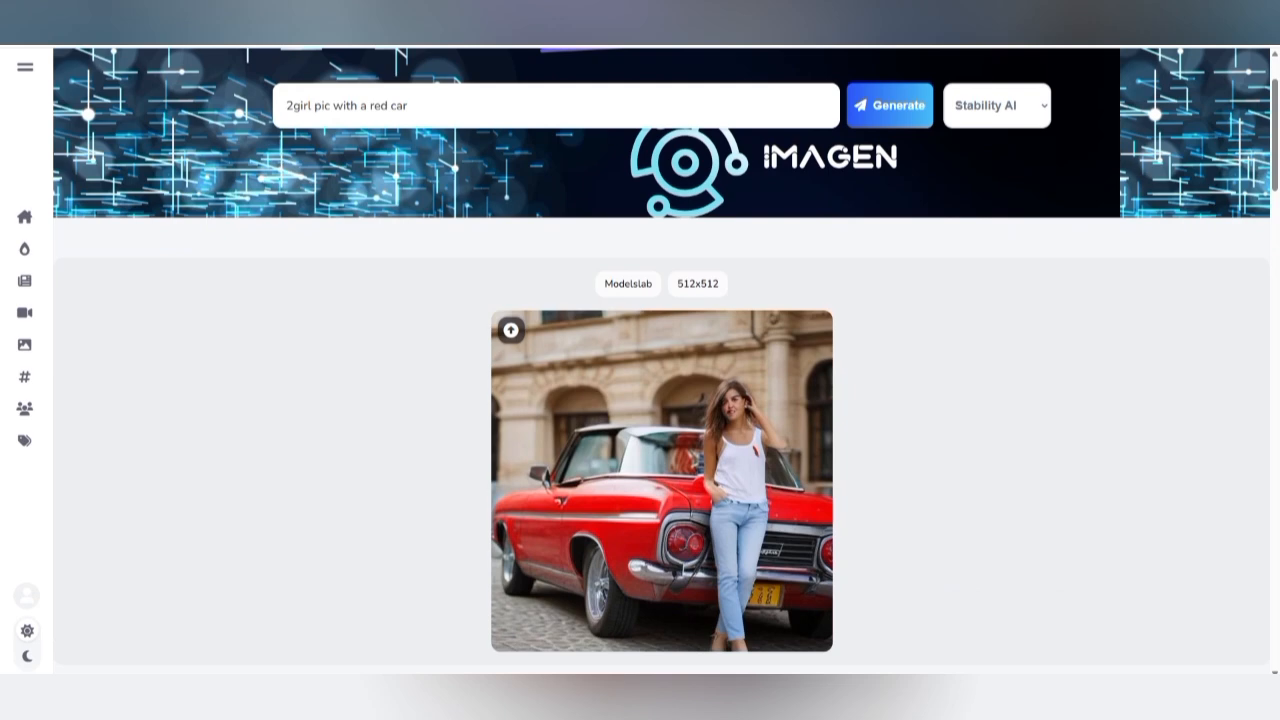
- Open the generation model list and choose Text-to-Video
click(996, 105)
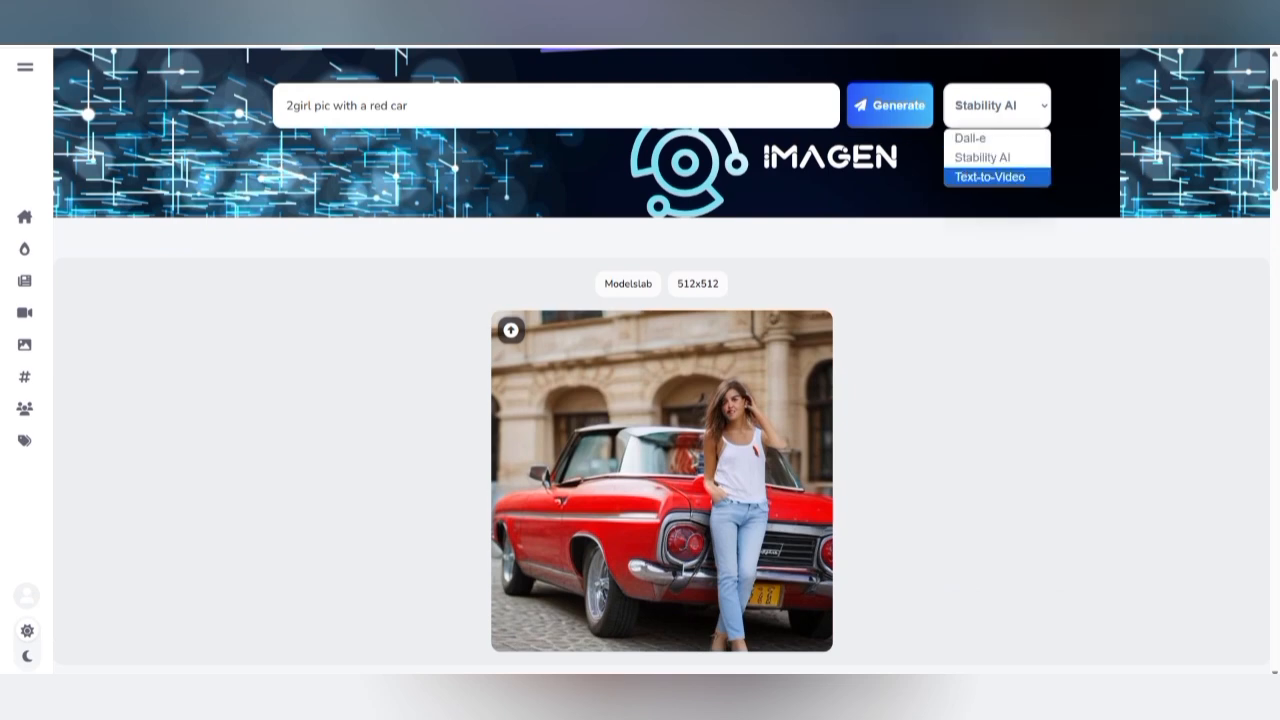
click(997, 105)
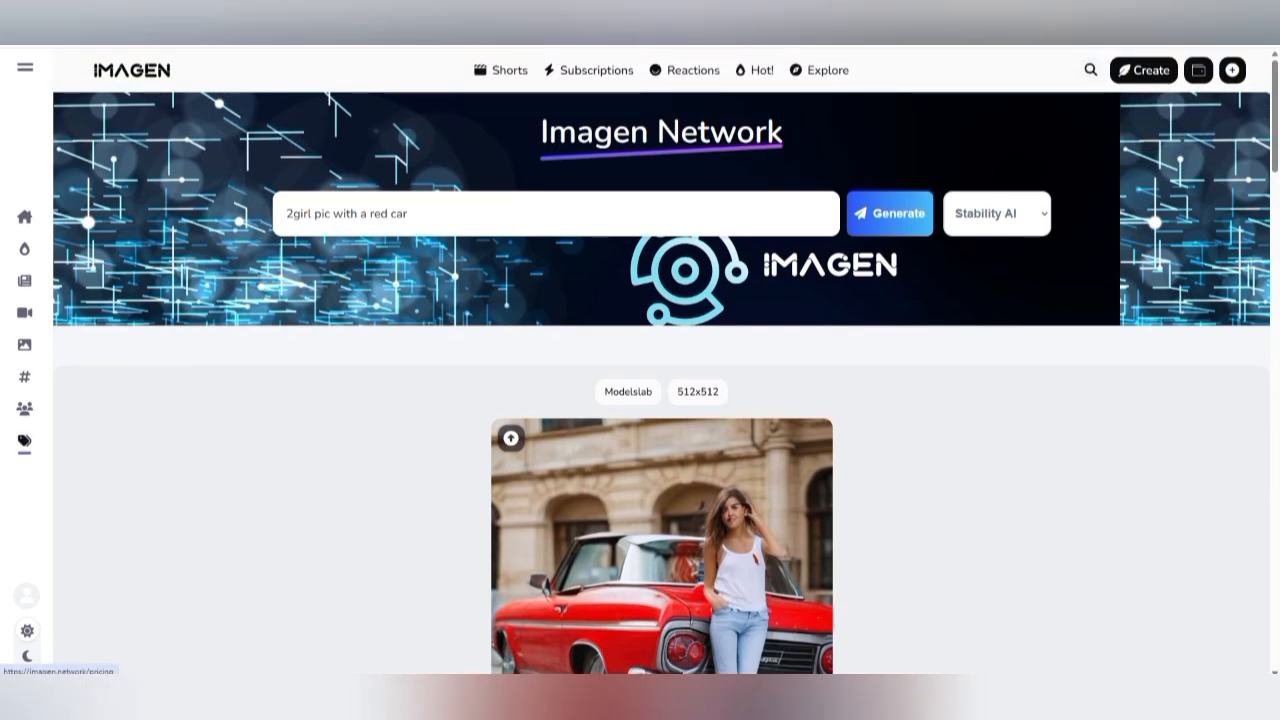
- Open Pricing from the sidebar and view the Standard, Professional and Enterprise plans
click(24, 67)
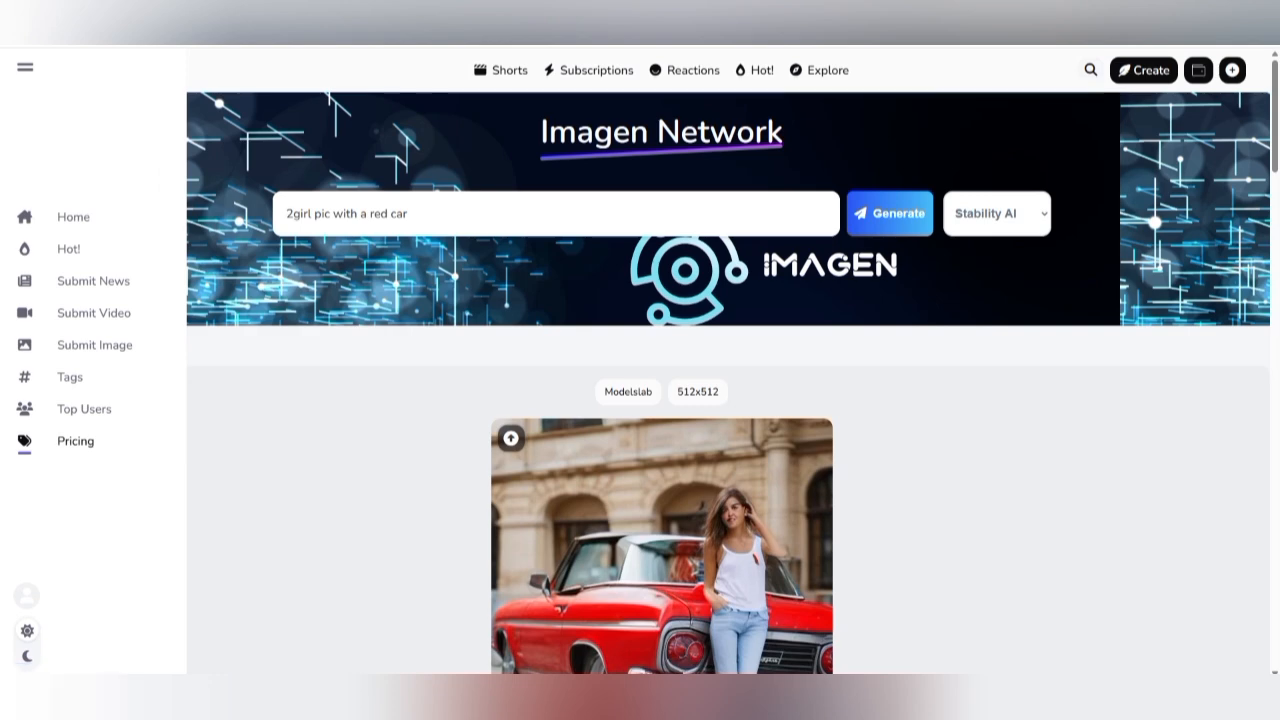
click(75, 441)
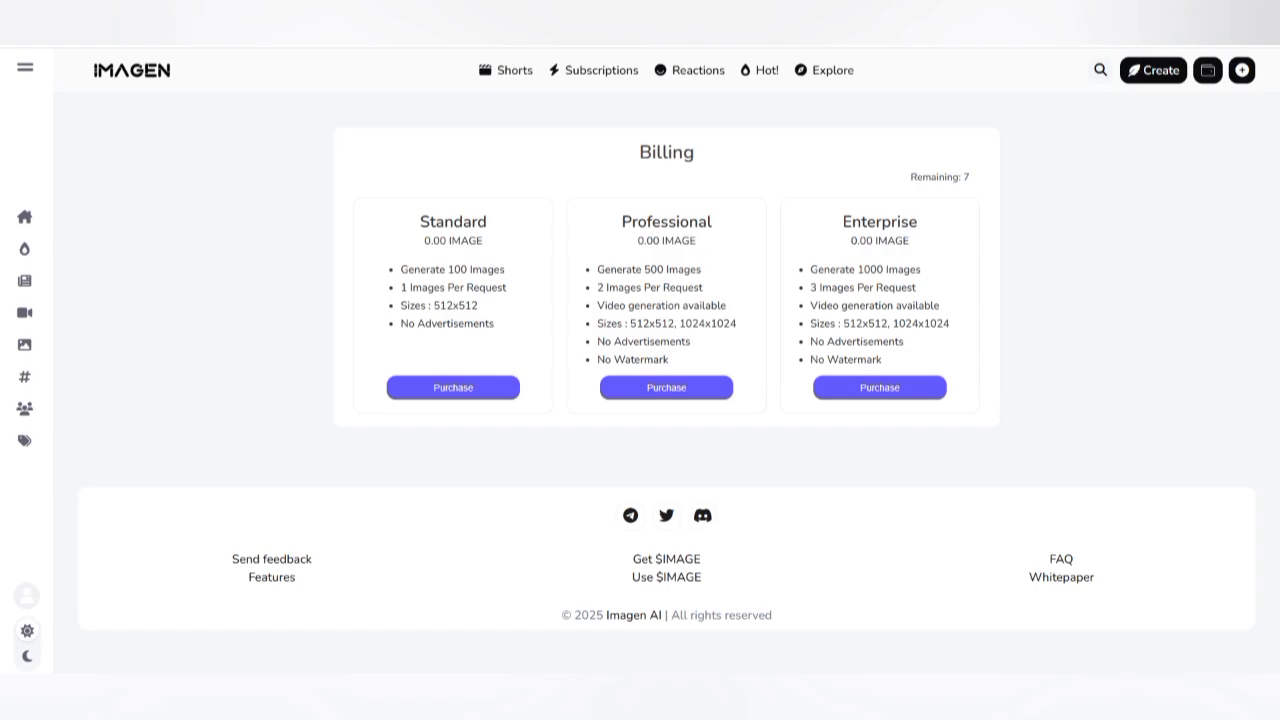
scroll(down, 3)
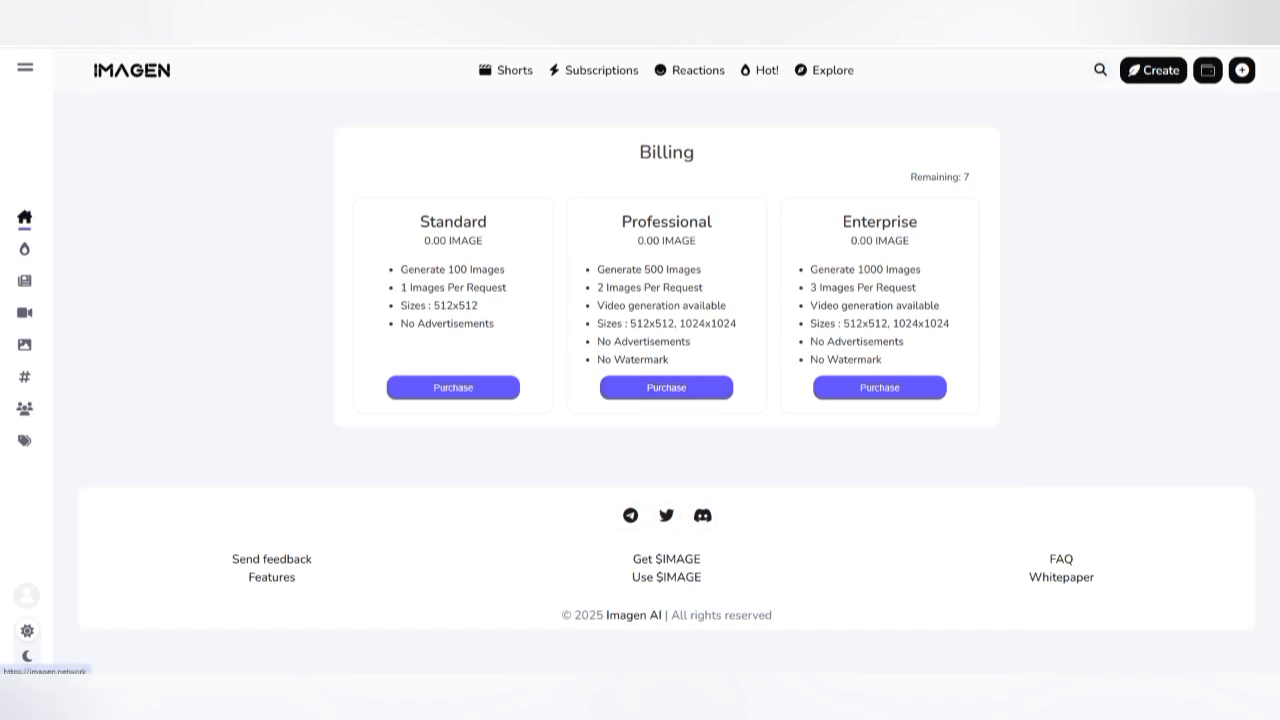
- Open Hot Posts from the sidebar and scroll through the gallery
click(24, 67)
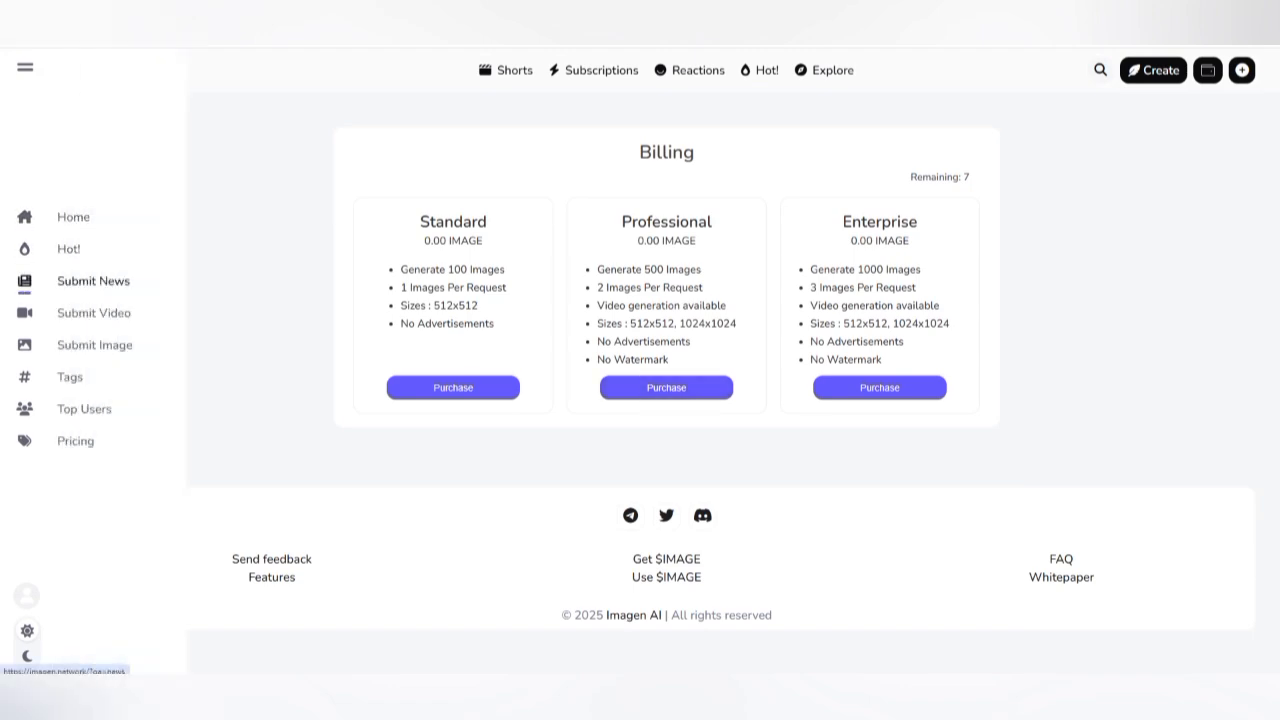
click(68, 249)
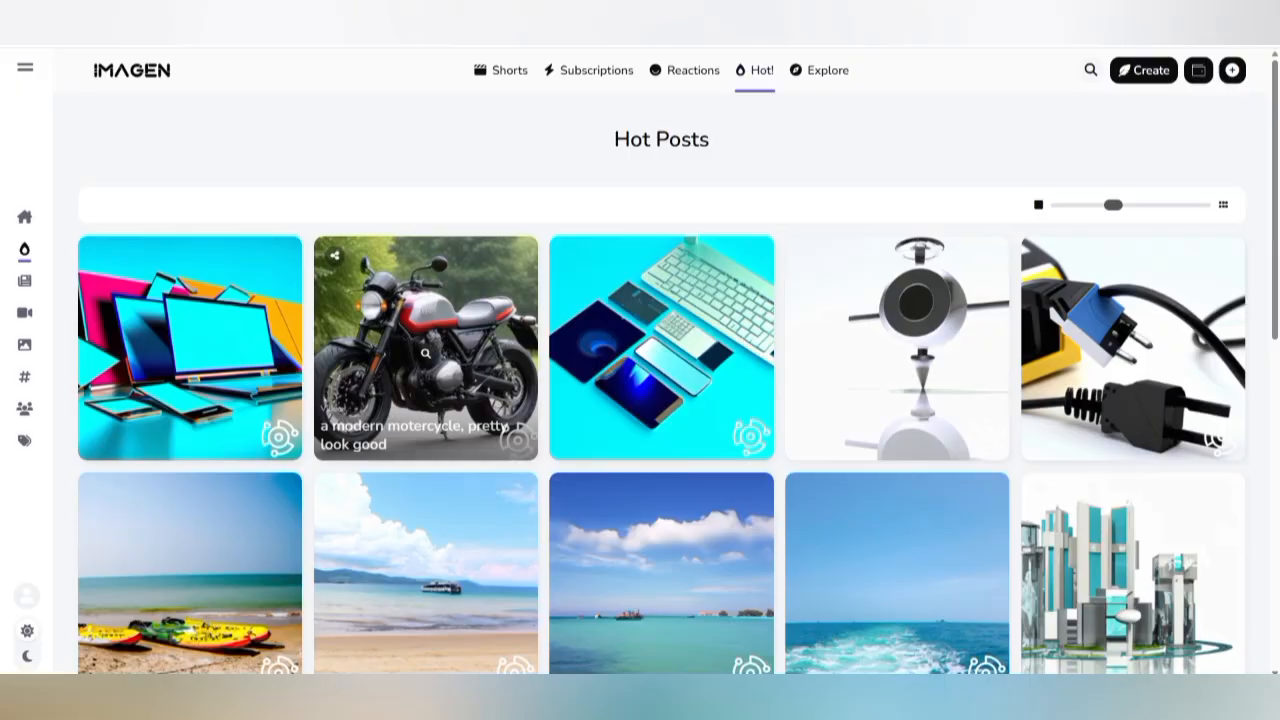
scroll(down, 3)
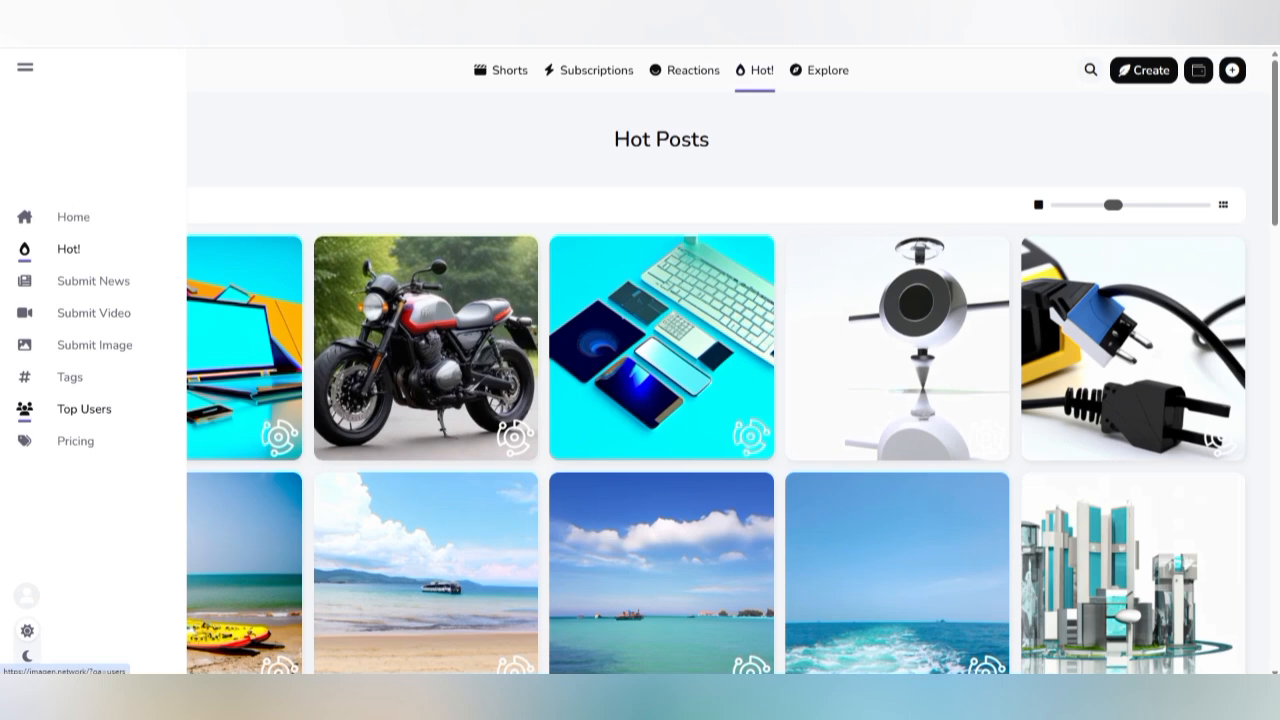
click(25, 67)
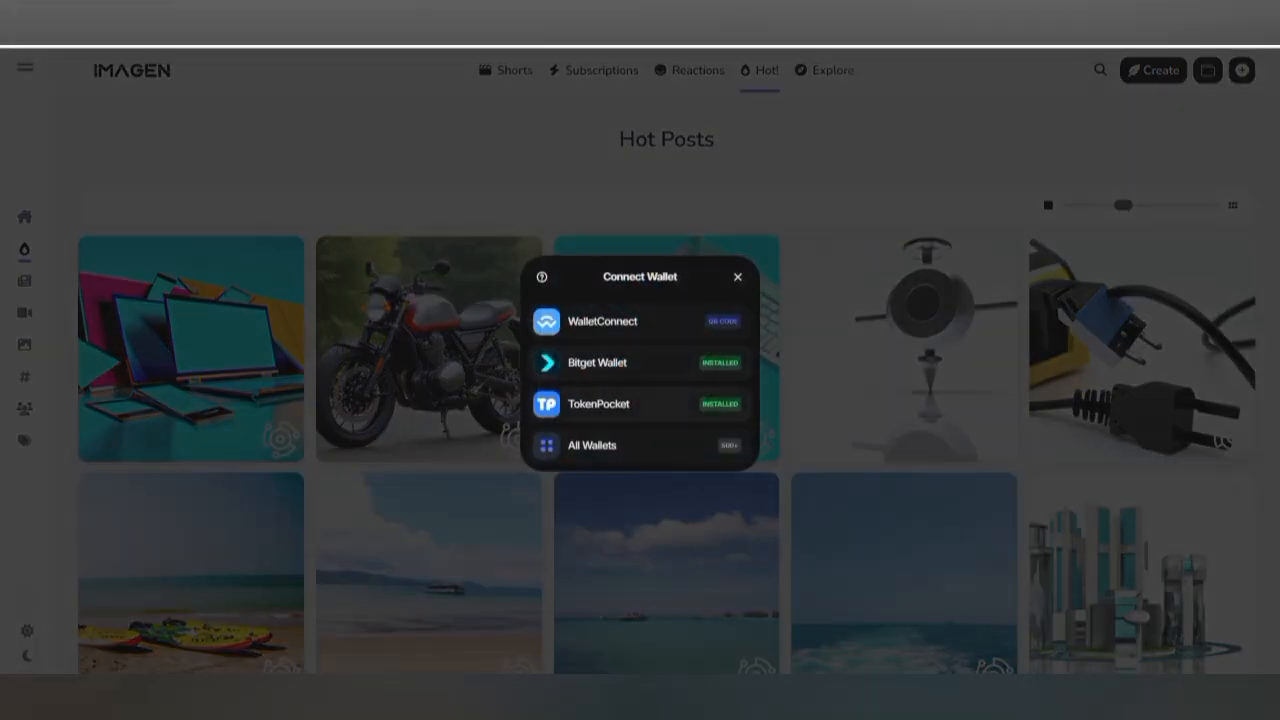
- Try connecting TokenPocket, then view All Wallets after the decline
click(598, 404)
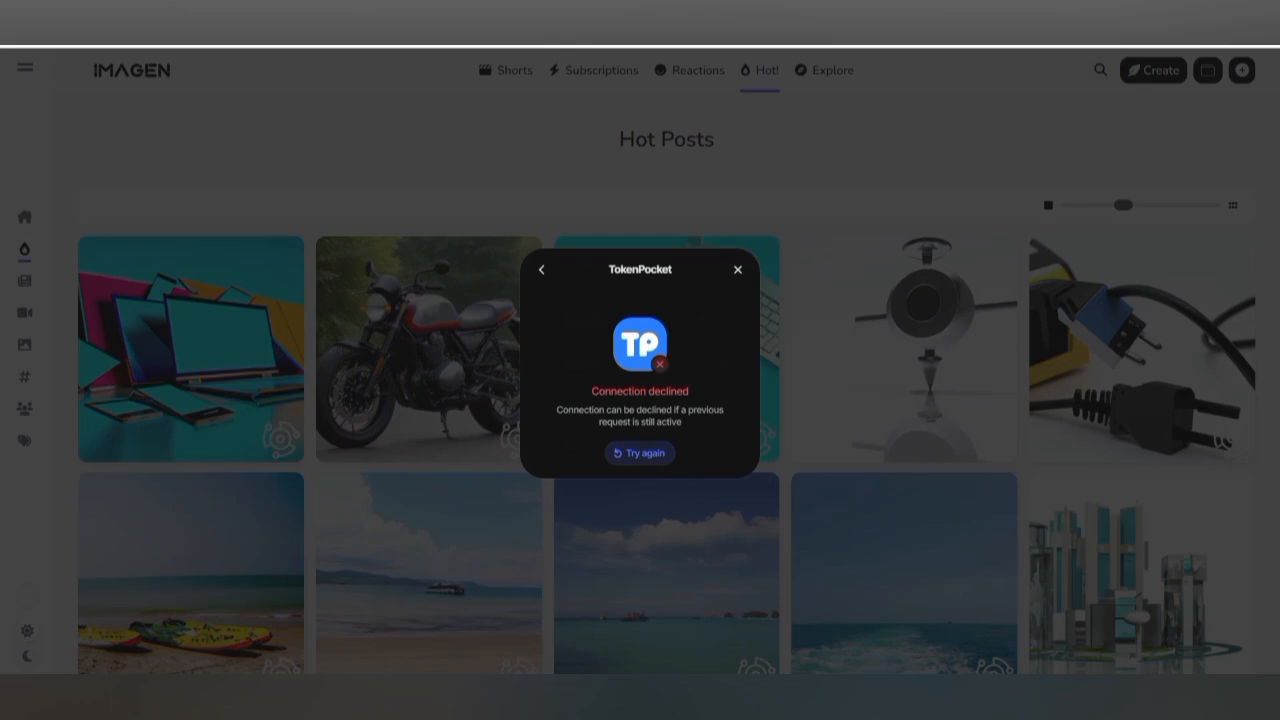
click(738, 270)
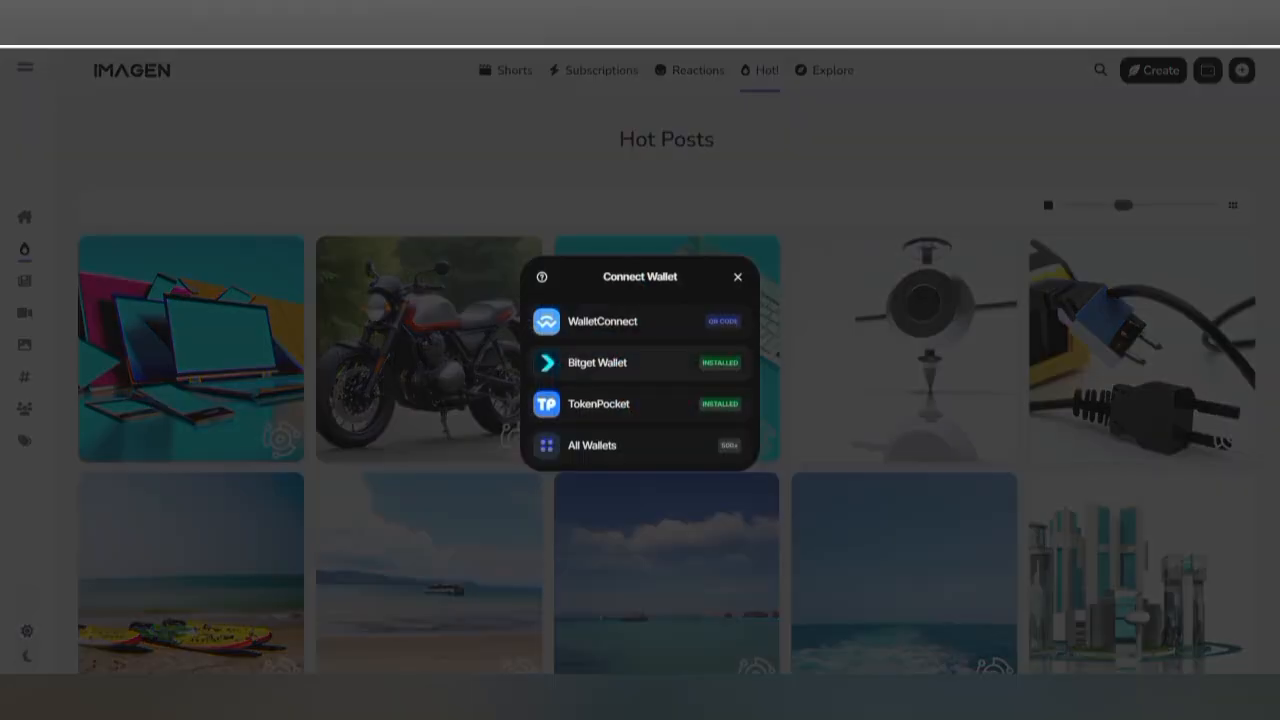
click(591, 445)
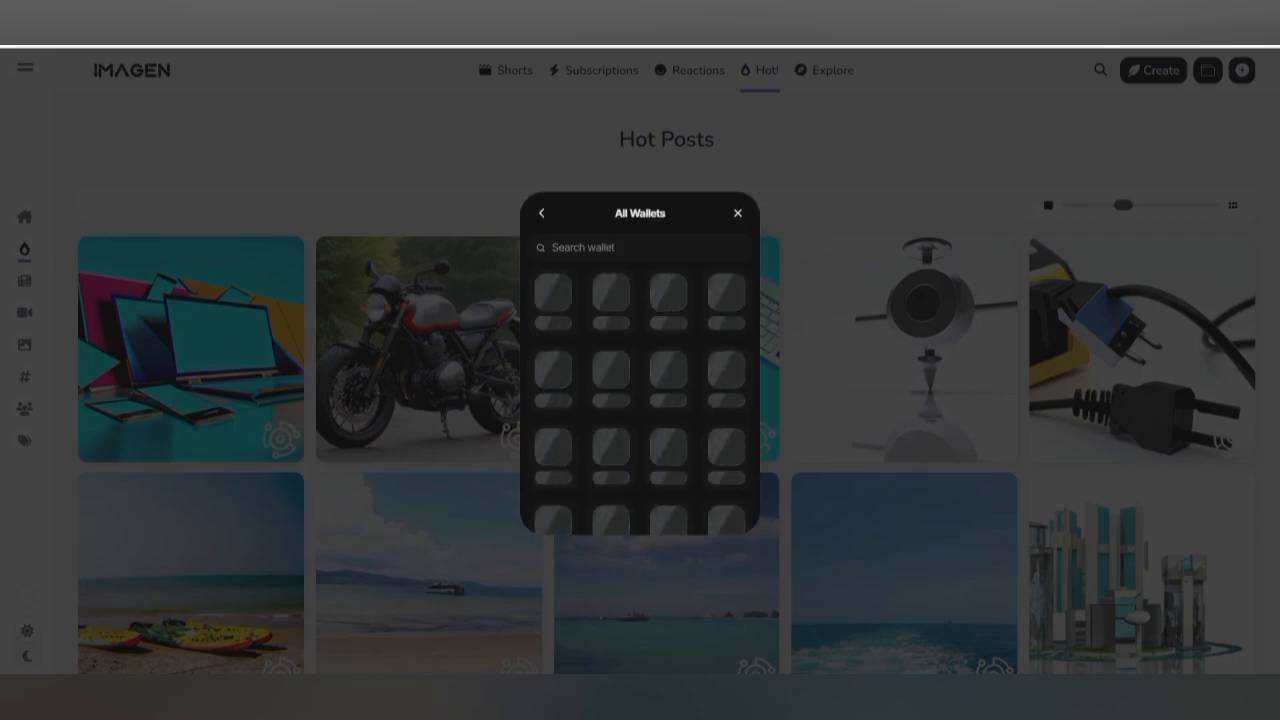
click(738, 213)
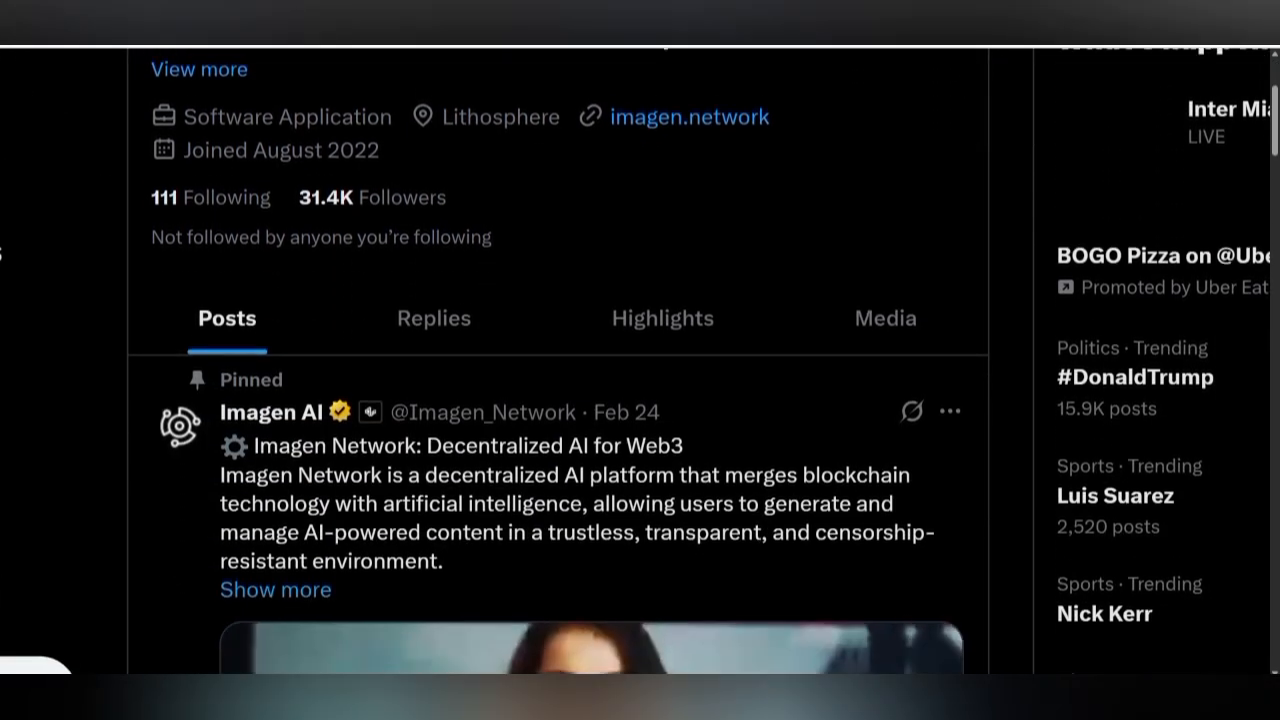
- Scroll the Imagen AI X posts past the Business Insider funding story
scroll(down, 3)
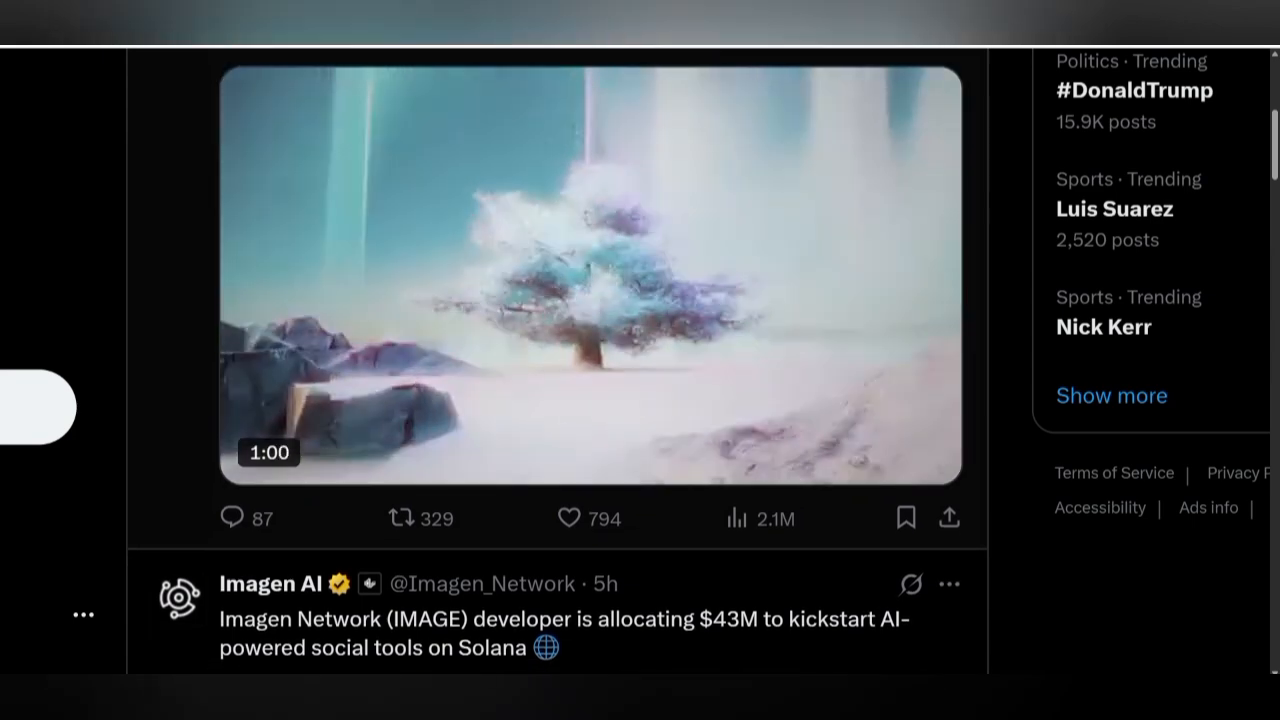
scroll(down, 3)
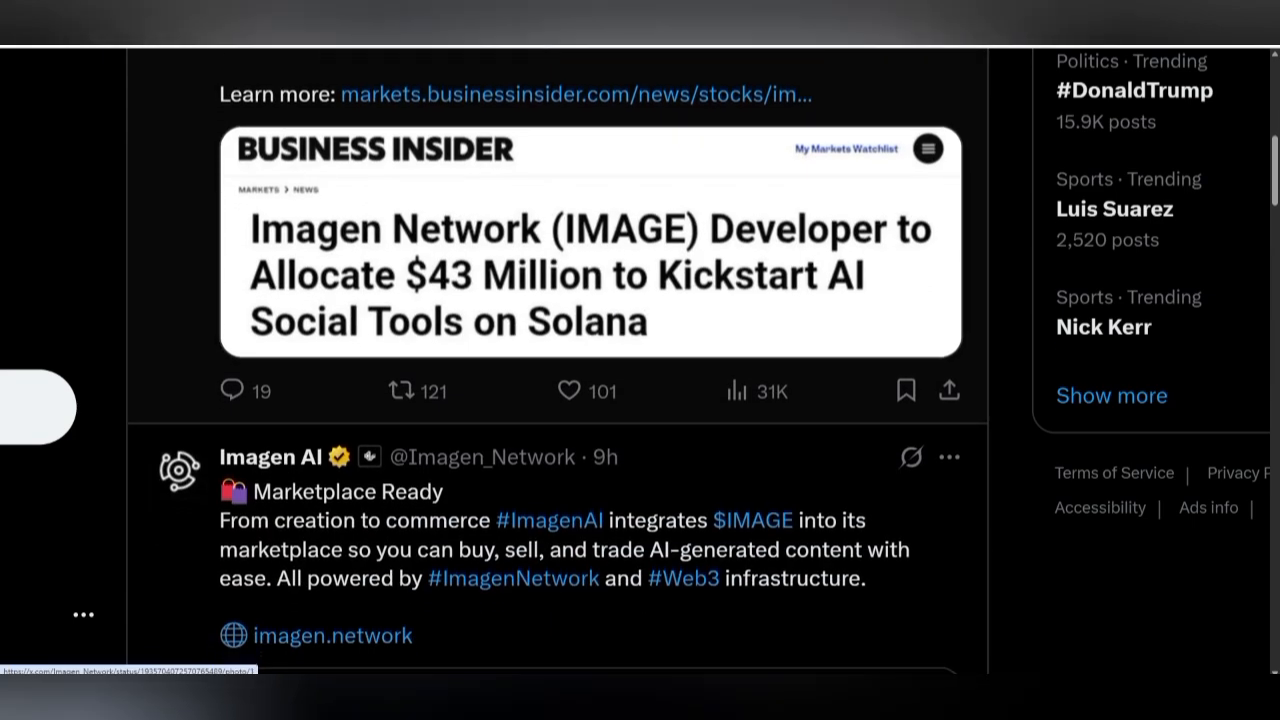
scroll(down, 3)
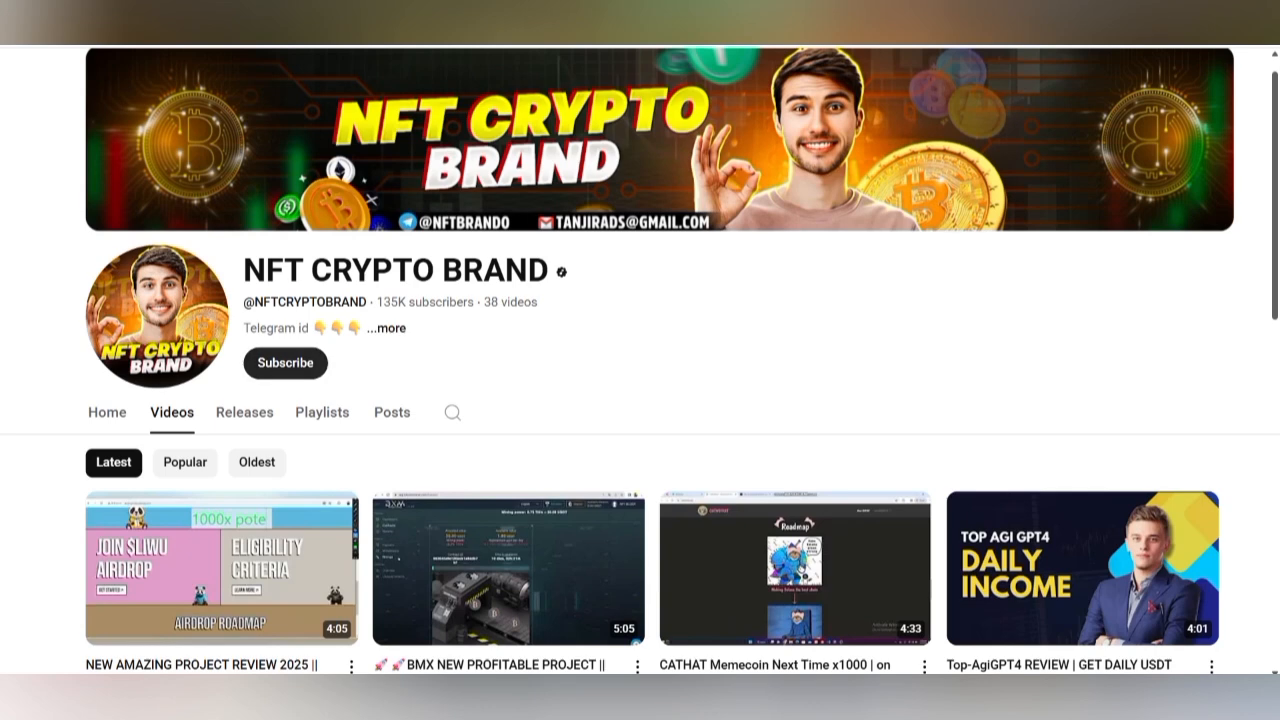
- Subscribe to the NFT CRYPTO BRAND YouTube channel
click(285, 362)
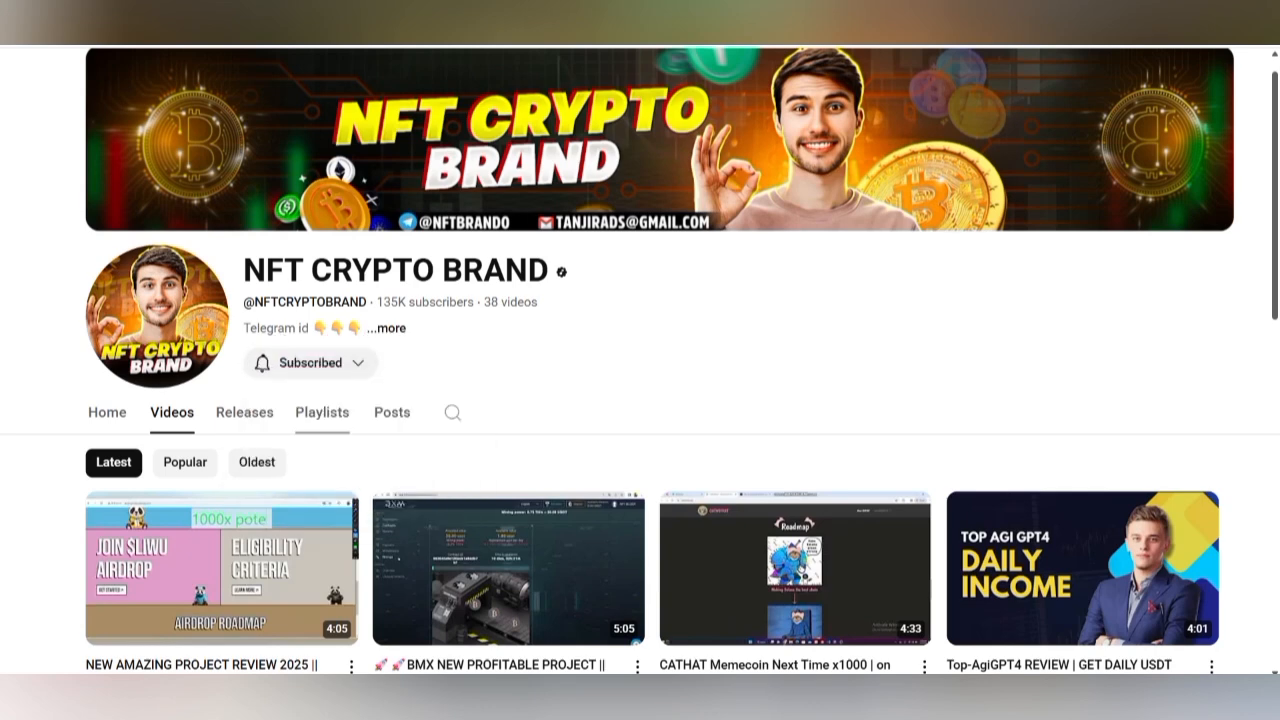